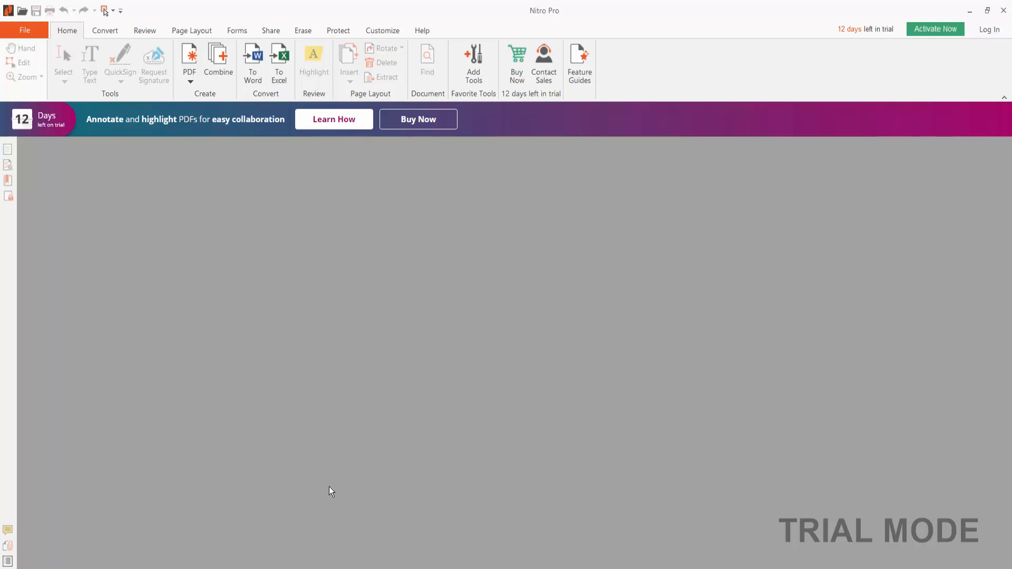
Show Nitro Pro's start screen listing the recent PDF documents
click(25, 30)
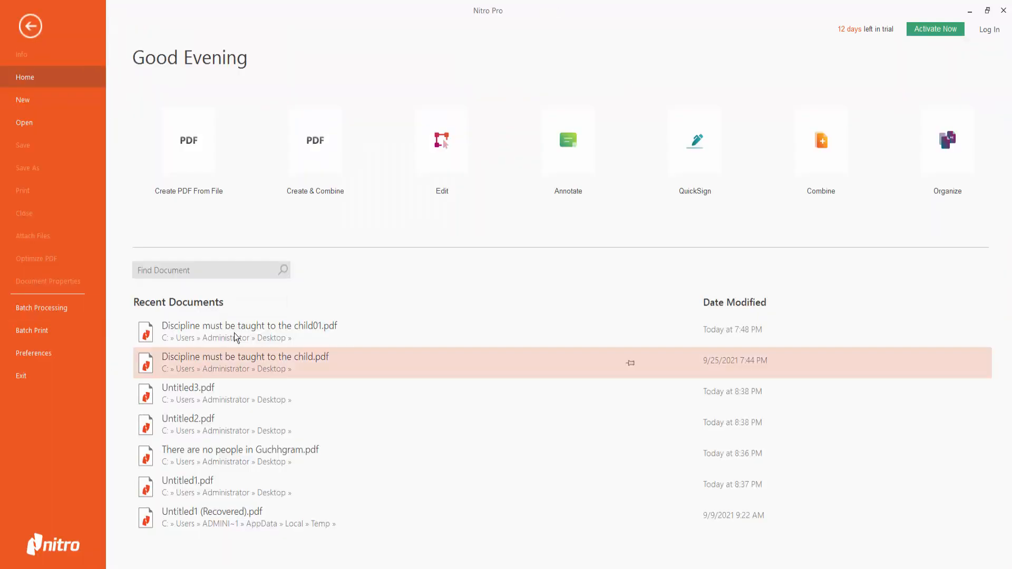
Open 'Discipline must be taught to the child.pdf' from Recent Documents with page thumbnails shown
double_click(243, 358)
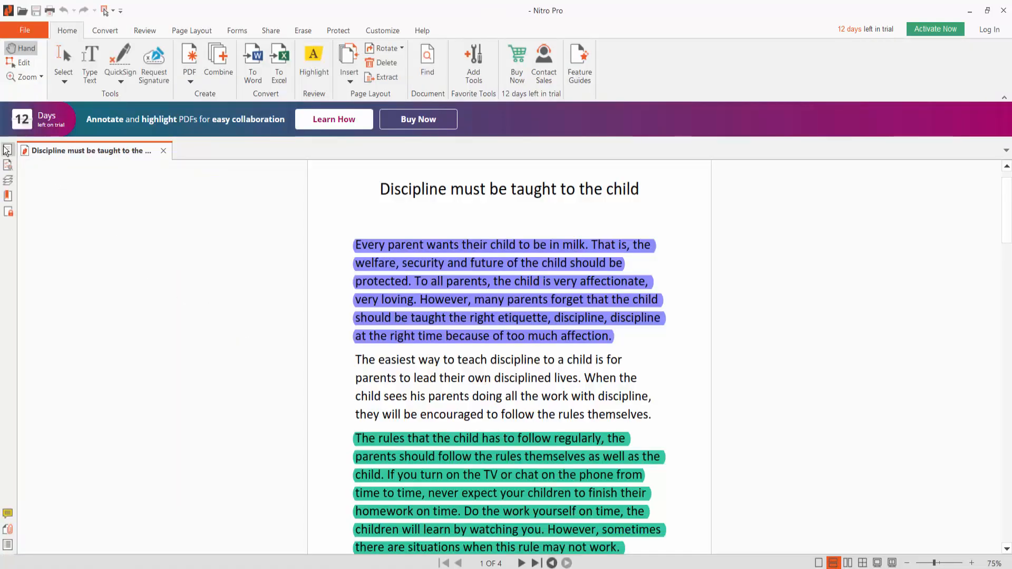
click(7, 149)
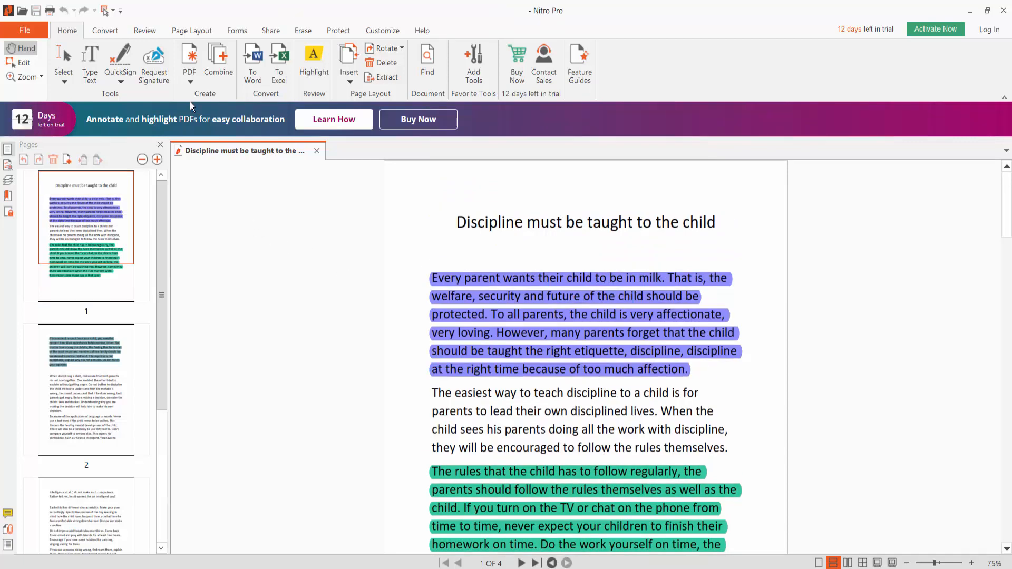
click(191, 31)
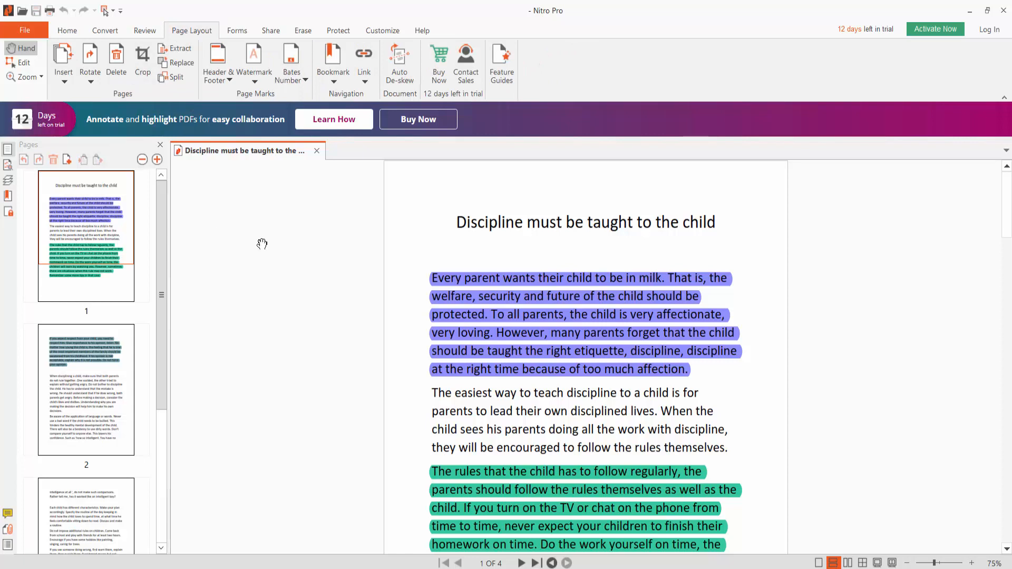
Delete the purple and green highlights from page 1's paragraphs and bring page 2 into view
click(144, 31)
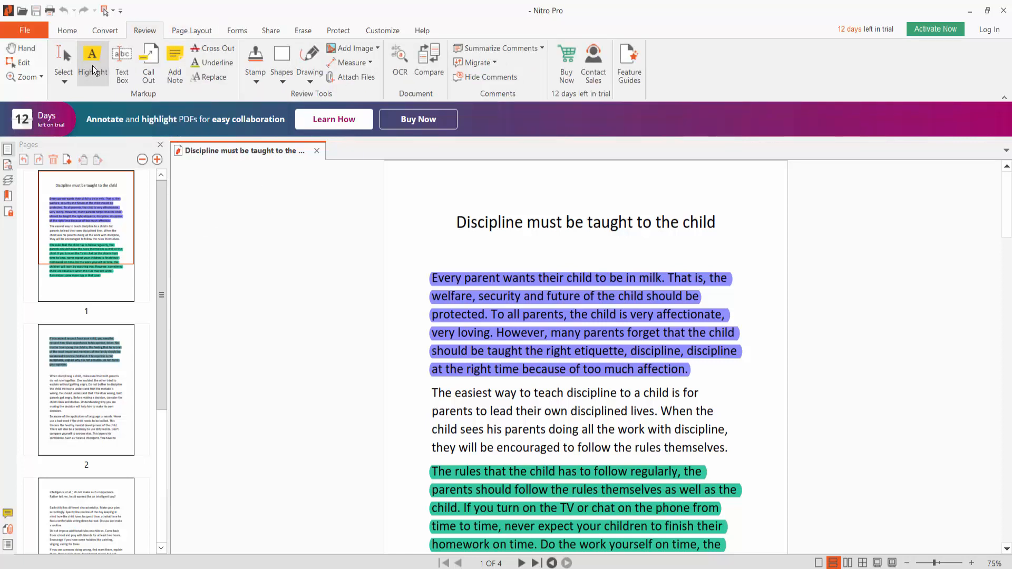
mouse_move(548, 281)
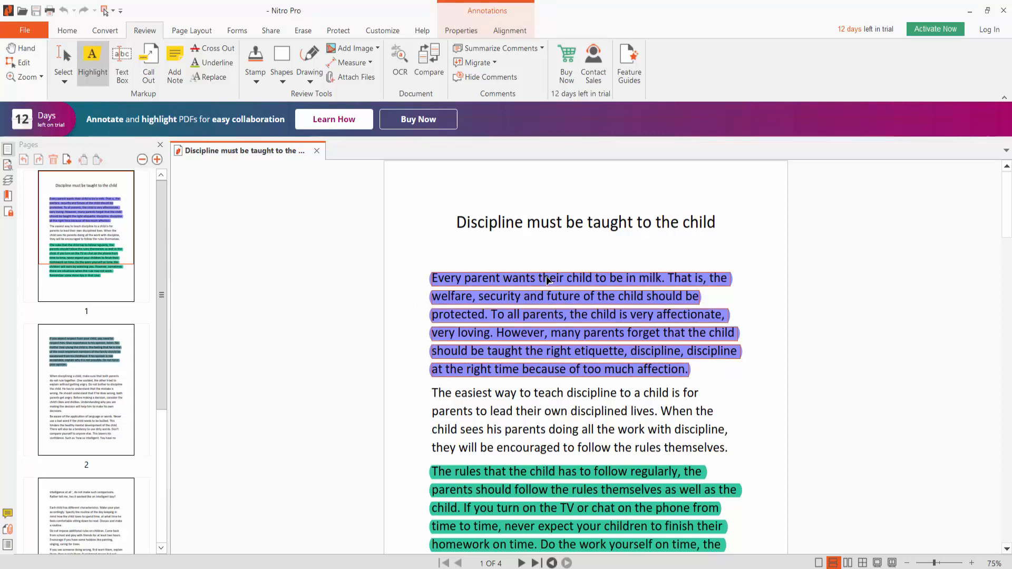
right_click(548, 297)
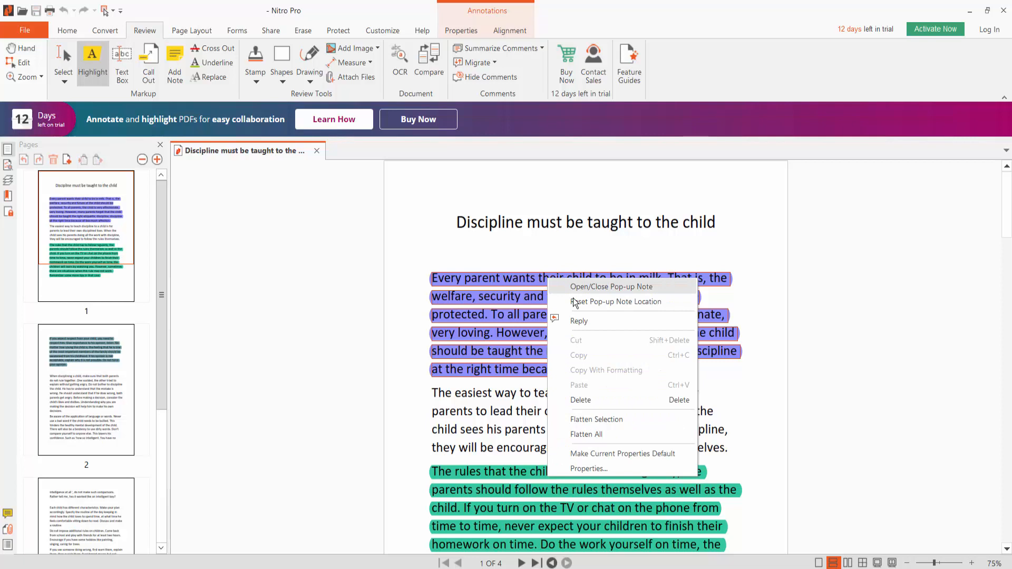
mouse_move(579, 401)
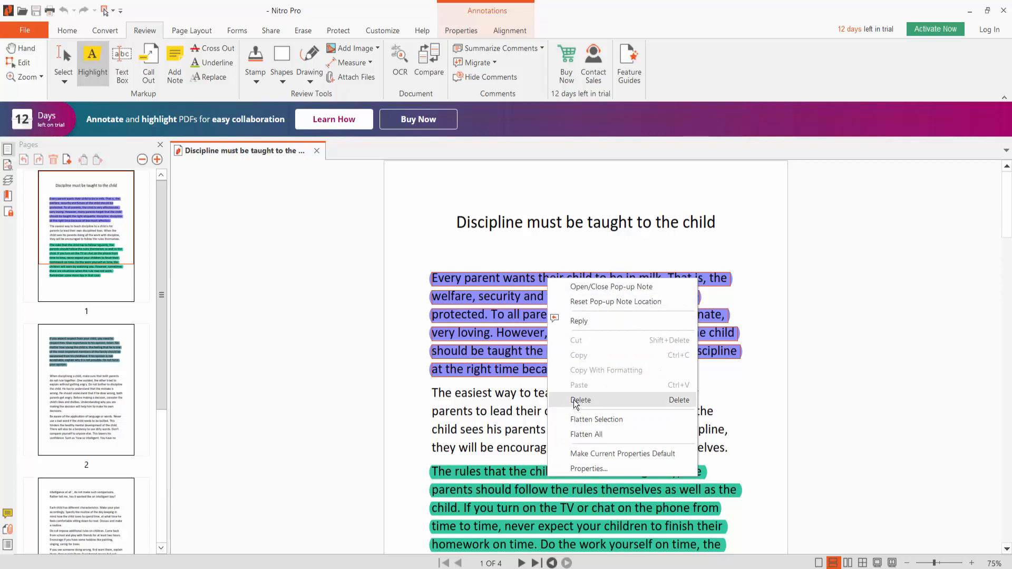
click(580, 399)
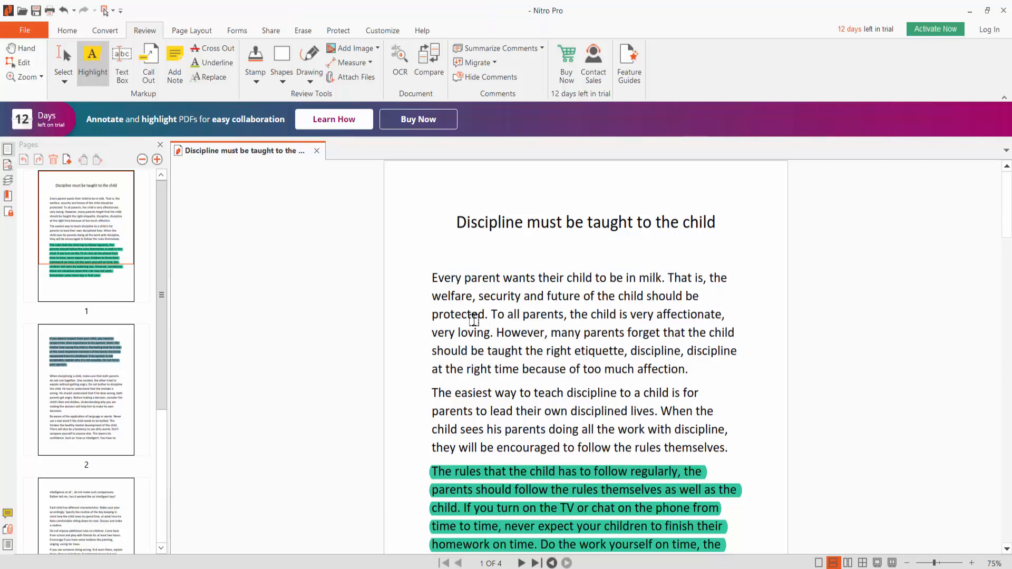
scroll(down, 3)
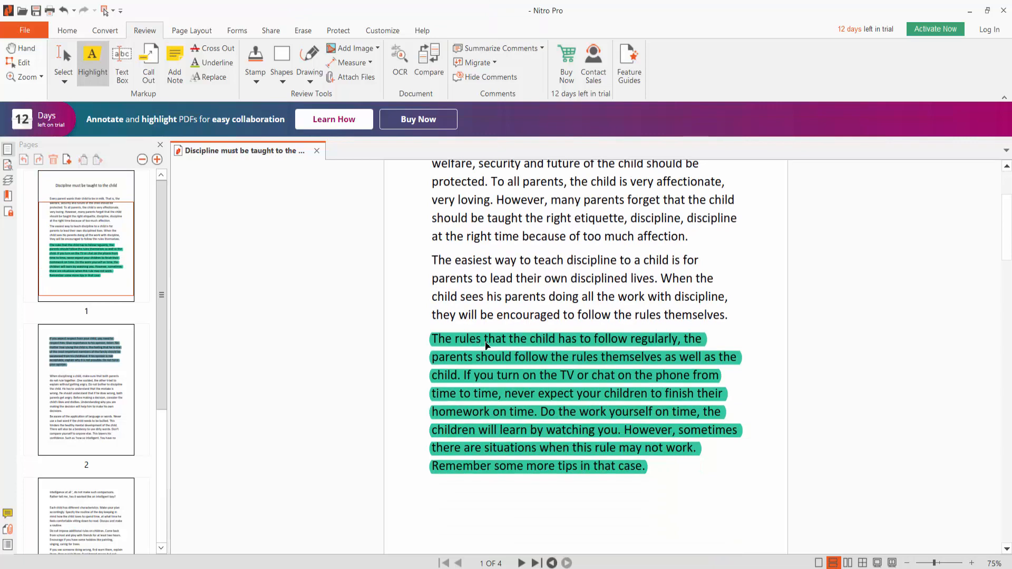
click(502, 338)
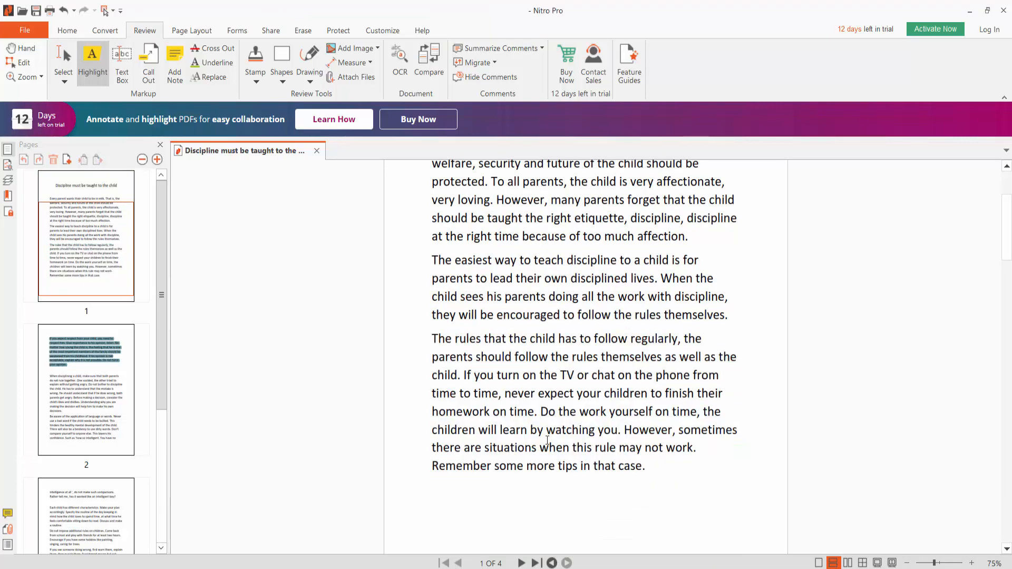
scroll(down, 3)
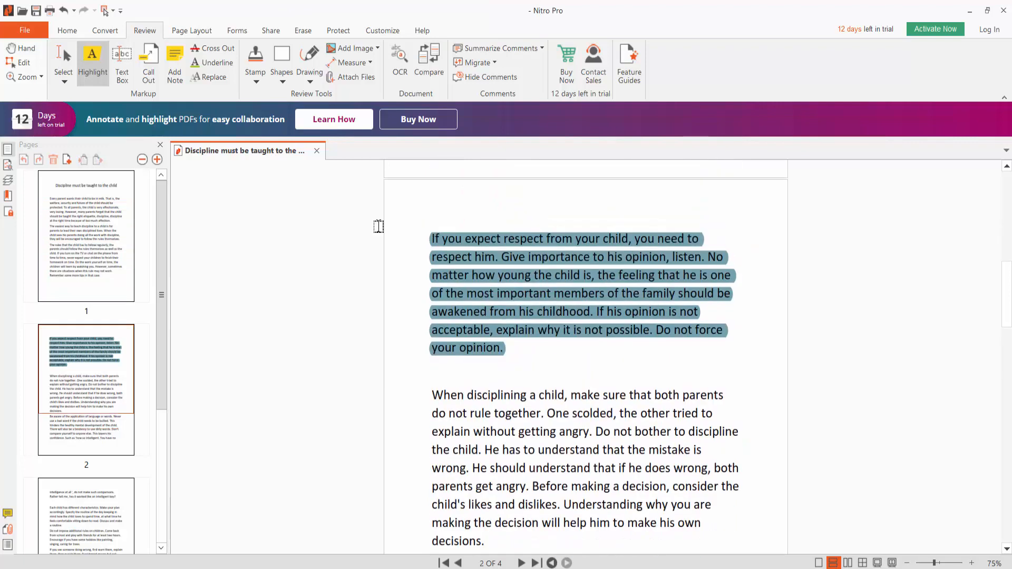
Delete the grey-blue highlight on page 2 and save the now unhighlighted document
click(538, 247)
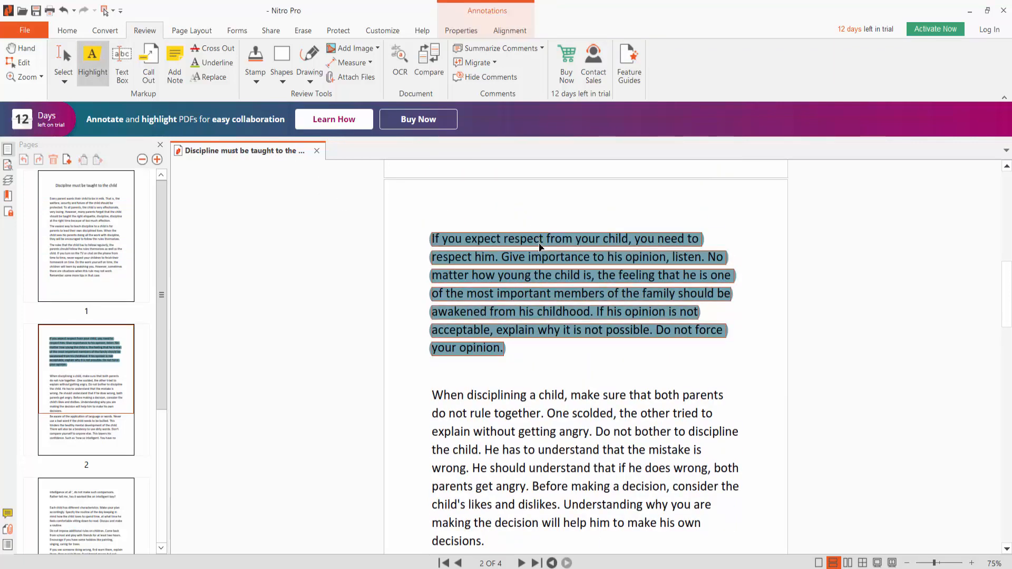
right_click(539, 248)
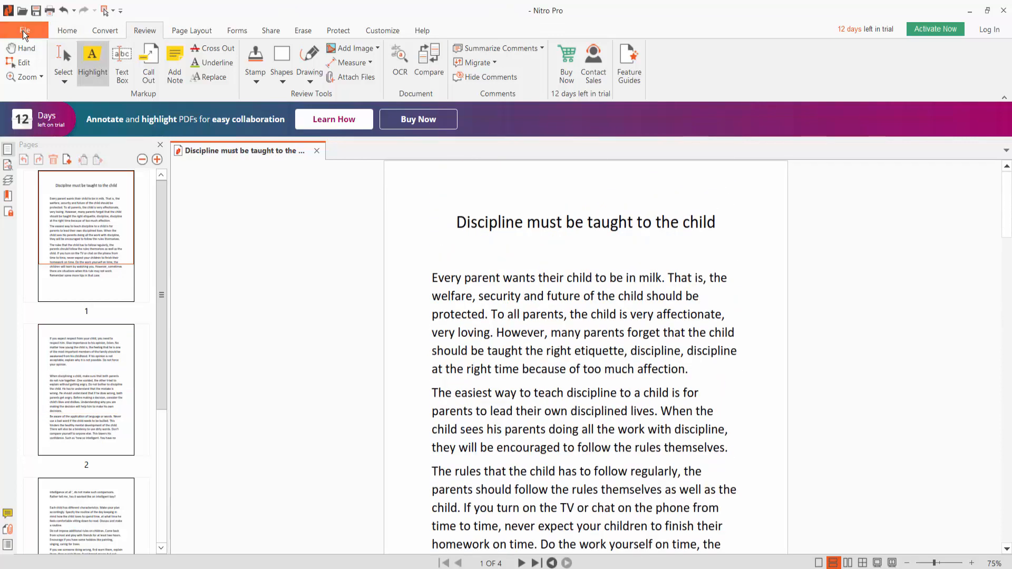
click(24, 29)
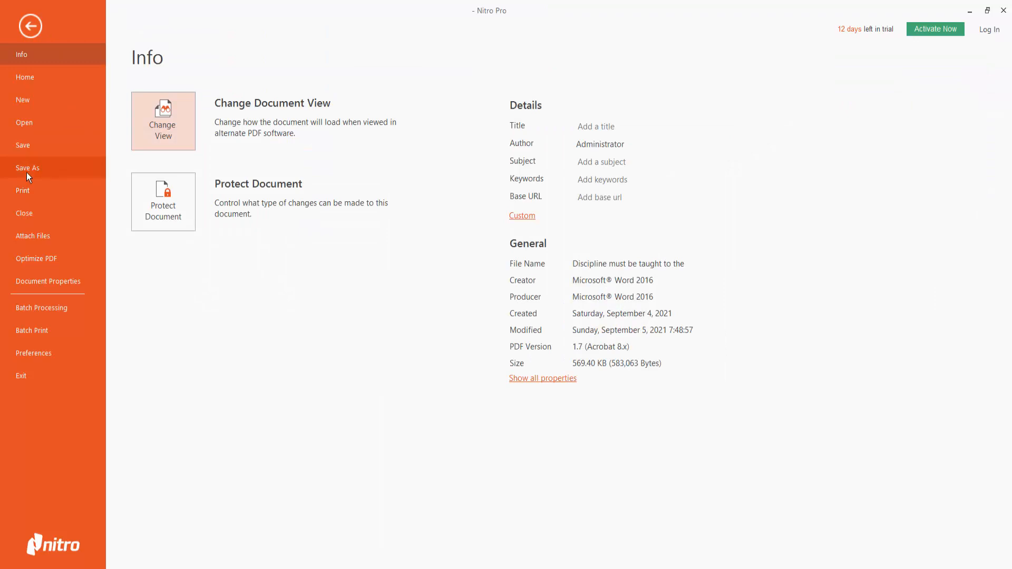
click(30, 26)
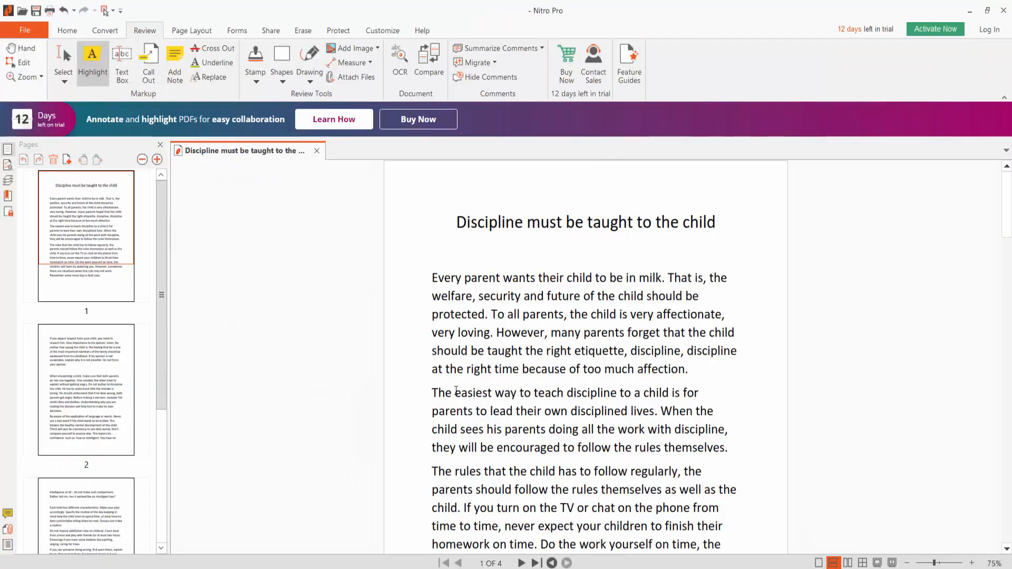